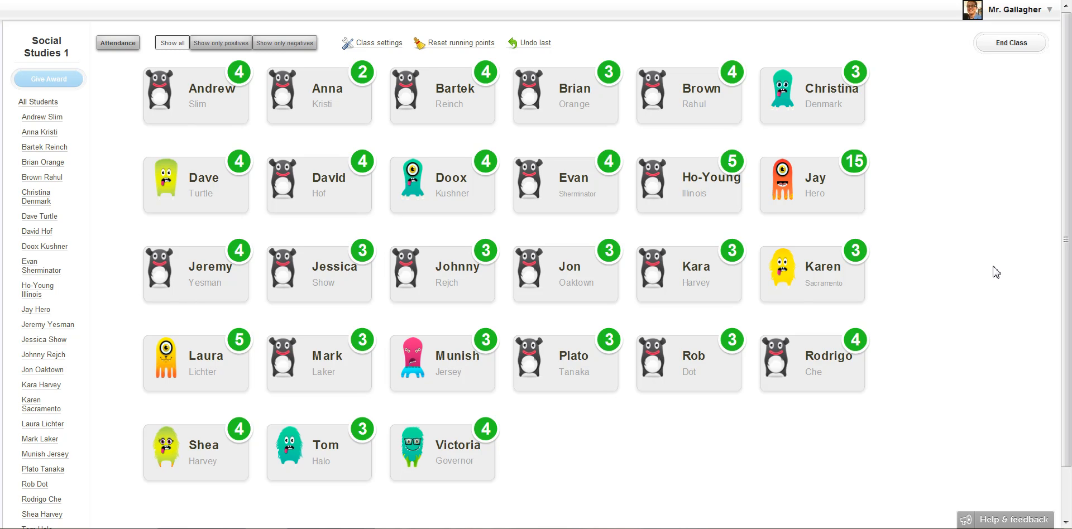
mouse_move(119, 105)
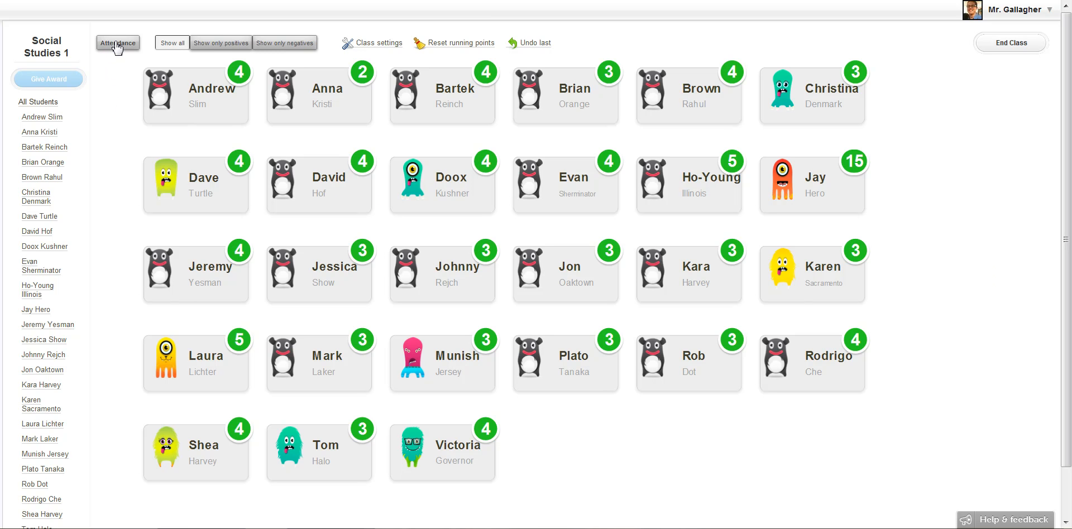
- Mark Munish, Jay, Laura and Christina absent on today's Social Studies 1 attendance sheet
click(117, 42)
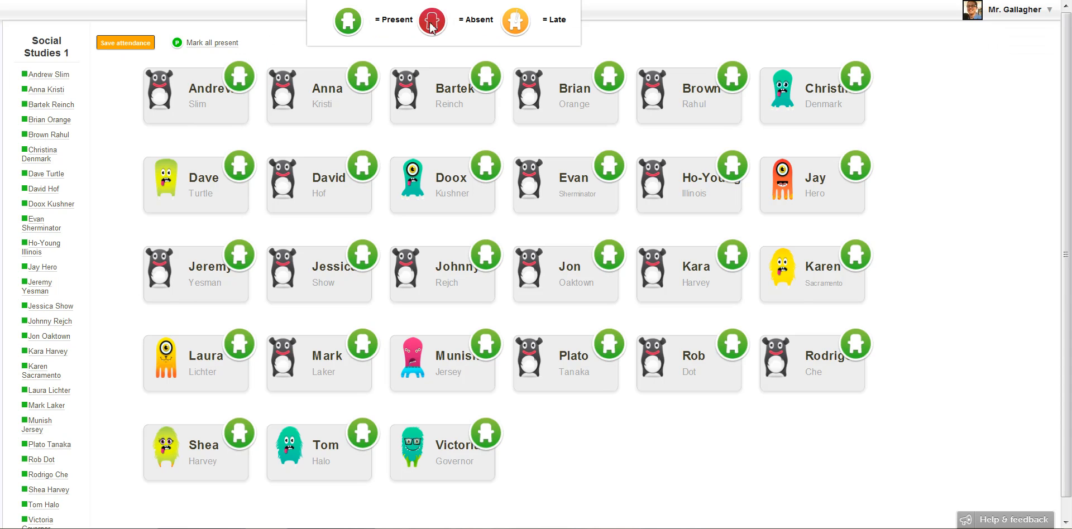
mouse_move(518, 29)
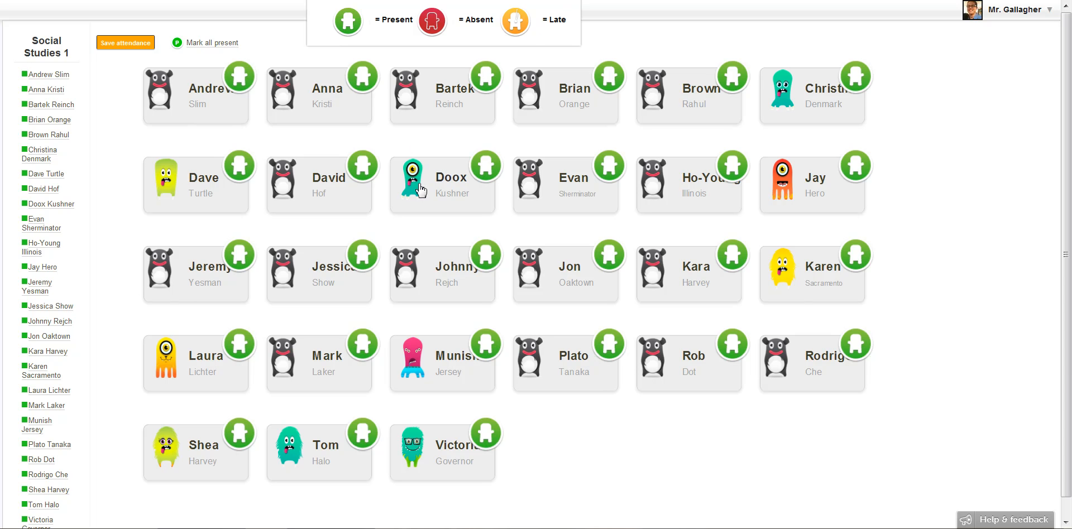
mouse_move(431, 370)
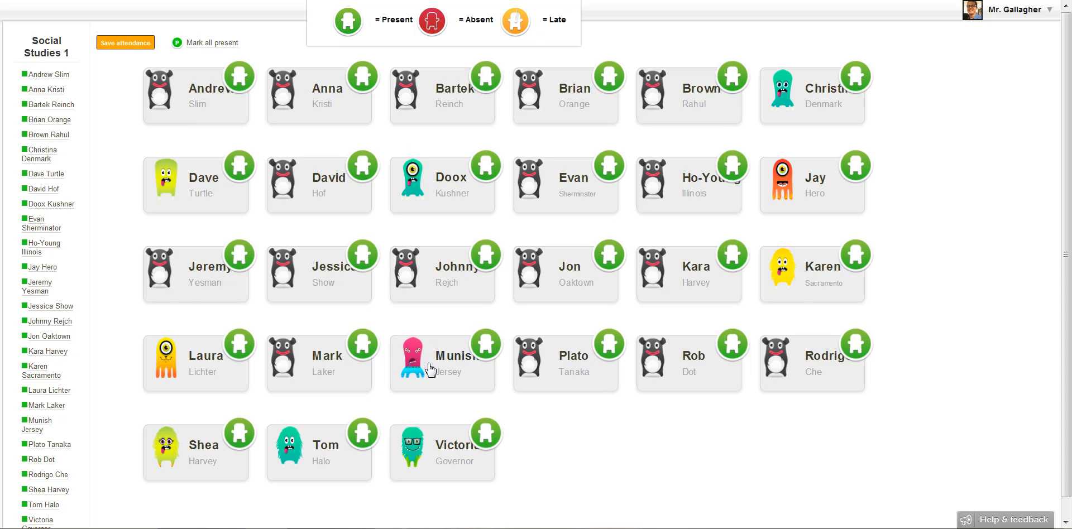
click(484, 343)
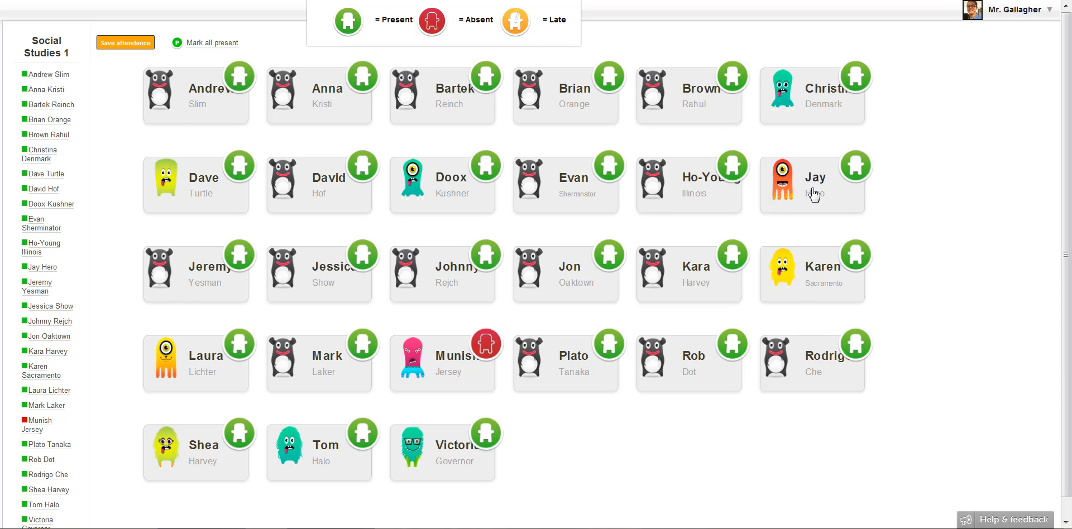
click(856, 165)
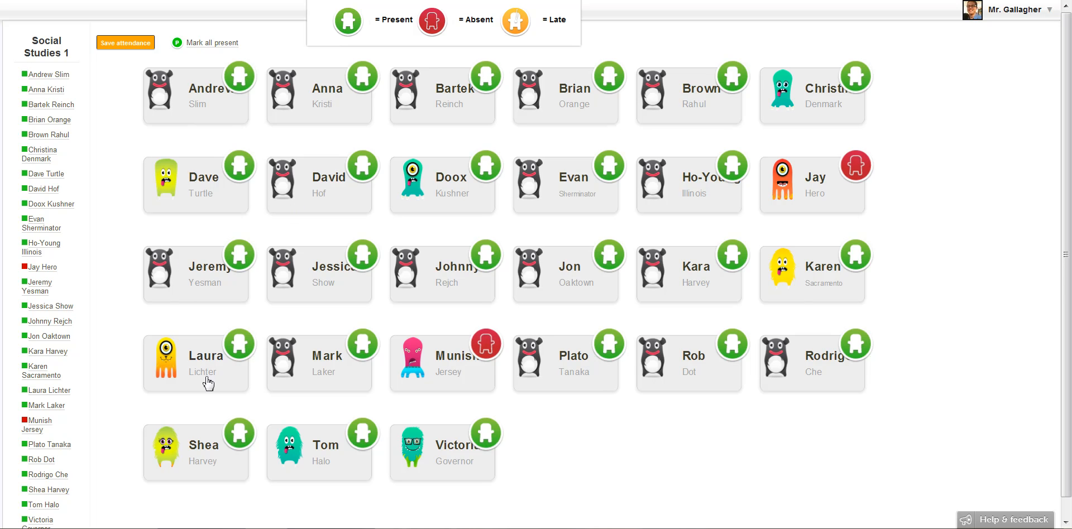
click(239, 343)
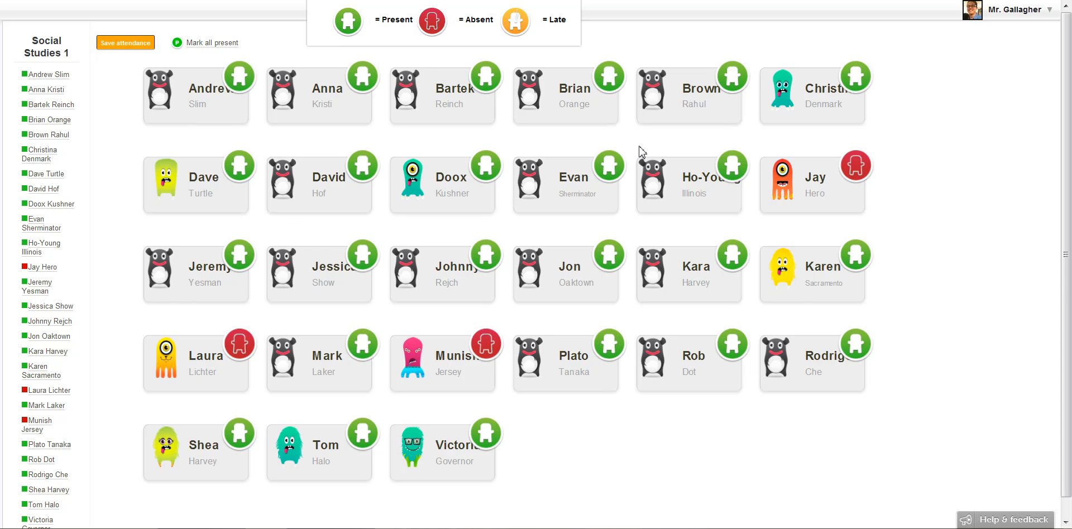
click(855, 74)
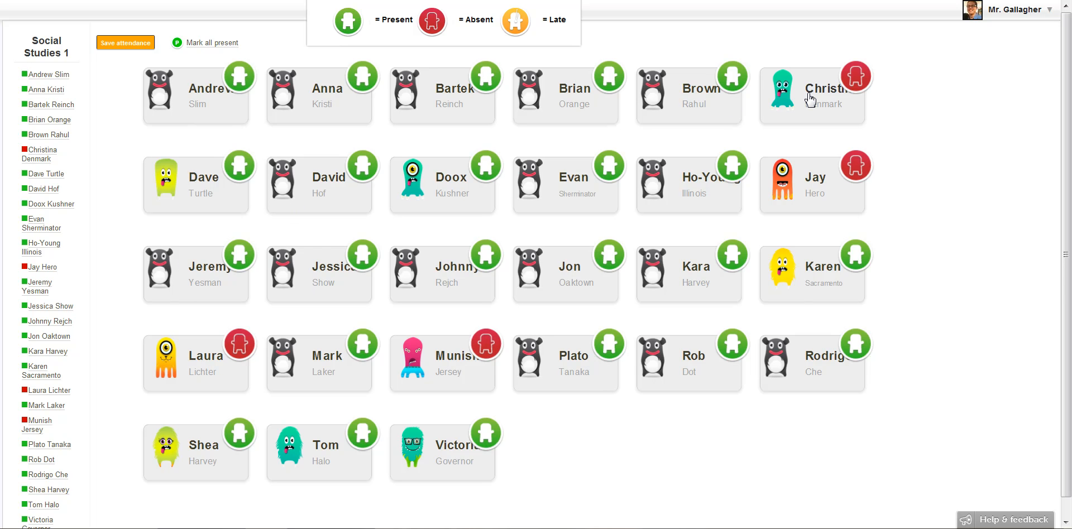
mouse_move(195, 11)
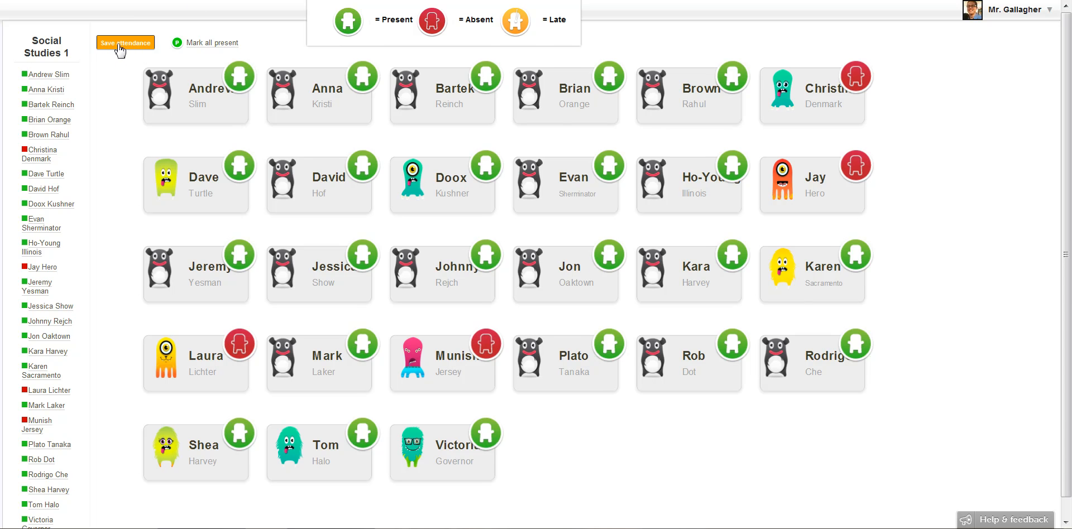
- Save the attendance and return to the class points grid
click(125, 42)
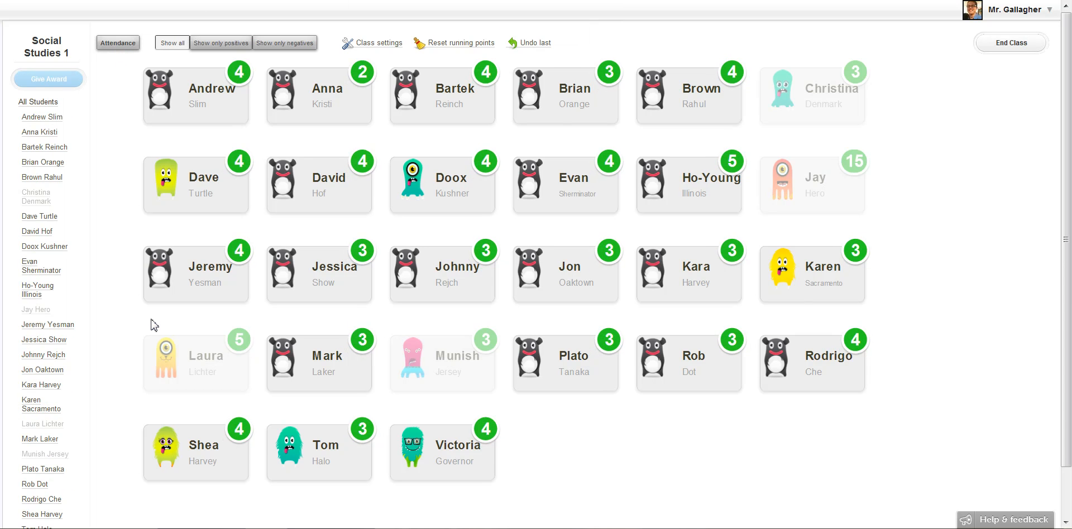
mouse_move(833, 190)
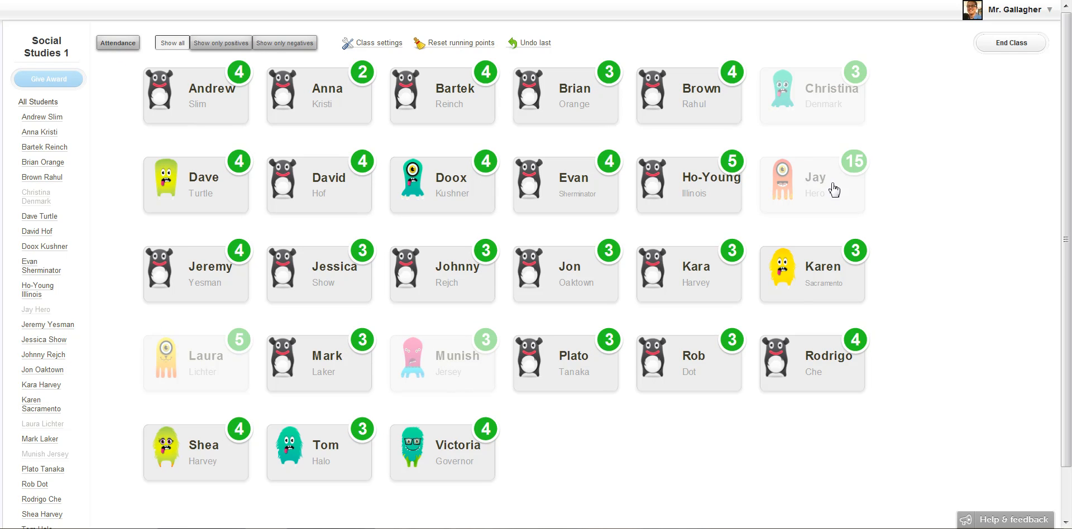
mouse_move(820, 186)
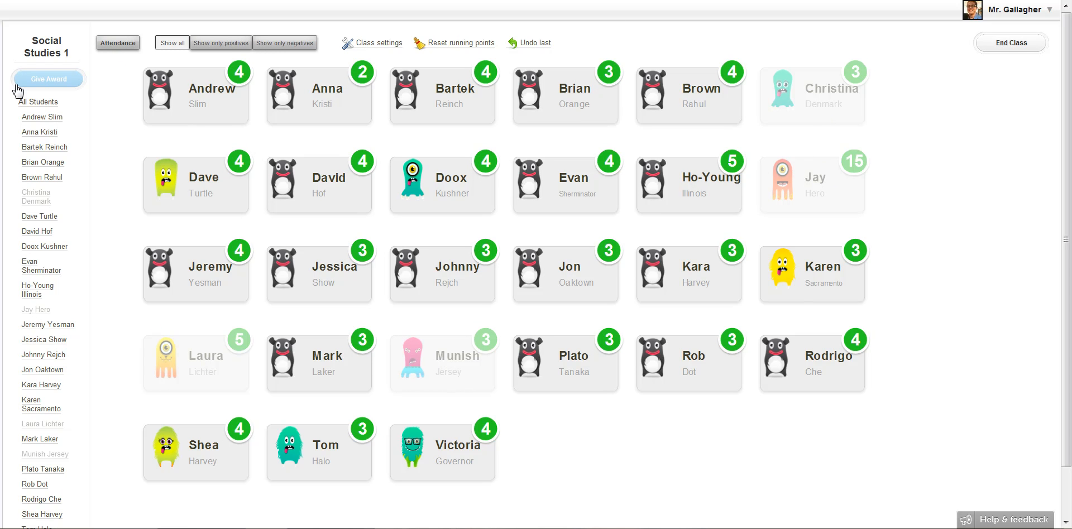
- Give every present student one Teamwork point via an all-students award
click(47, 78)
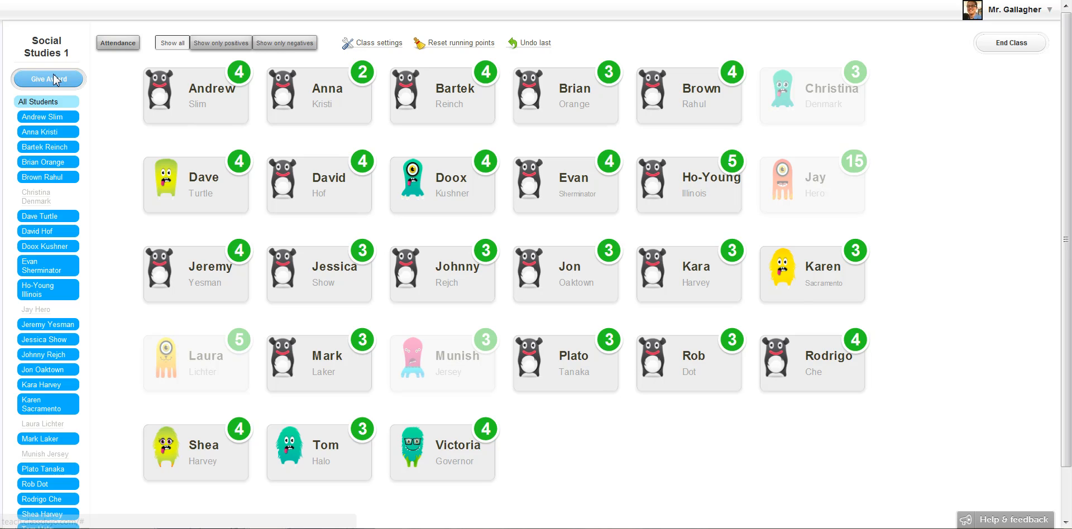
click(47, 78)
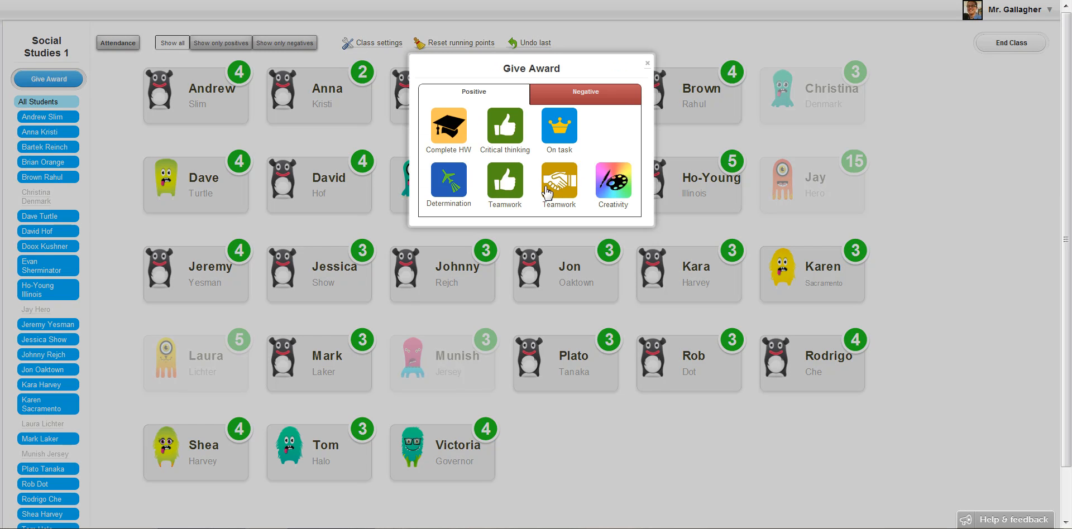
mouse_move(560, 186)
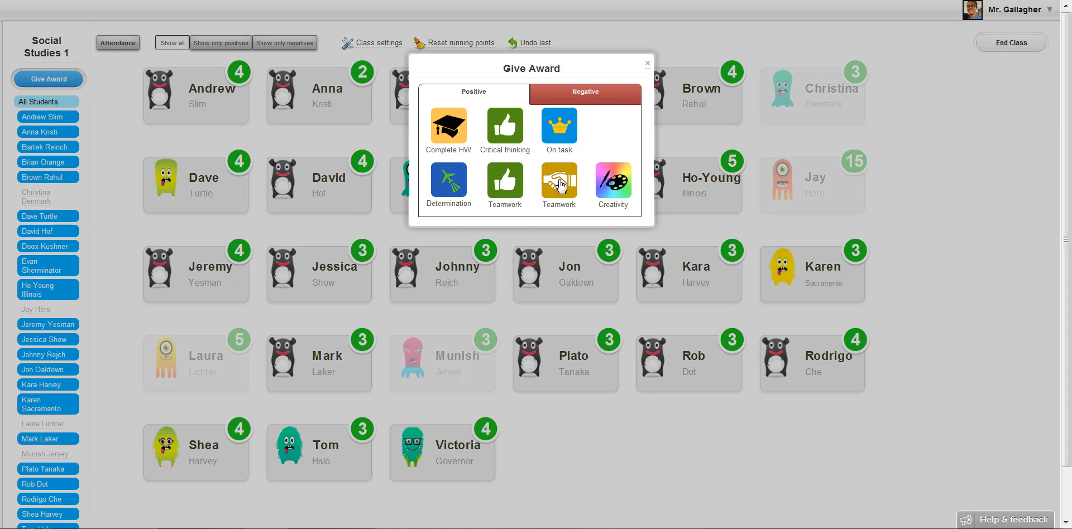
click(560, 184)
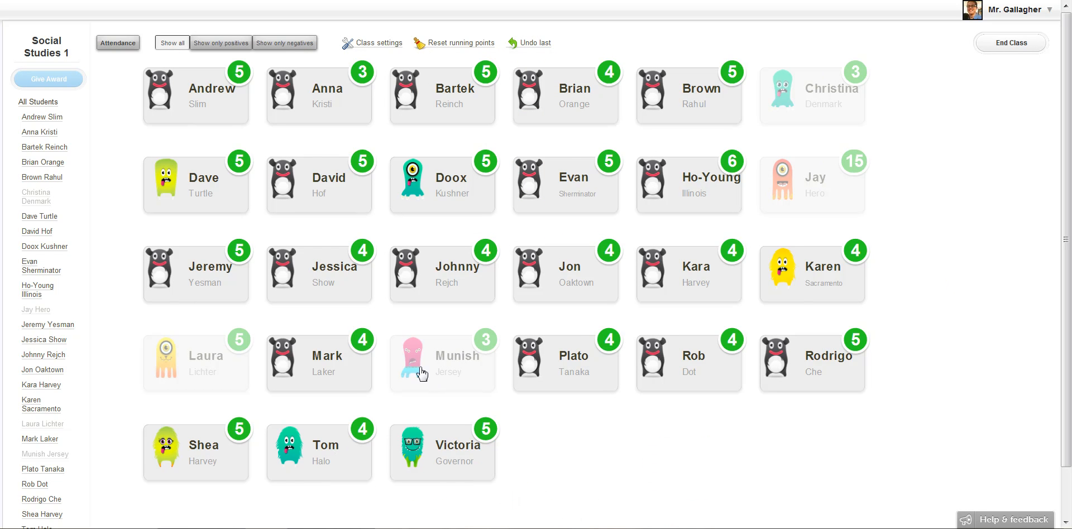
mouse_move(214, 372)
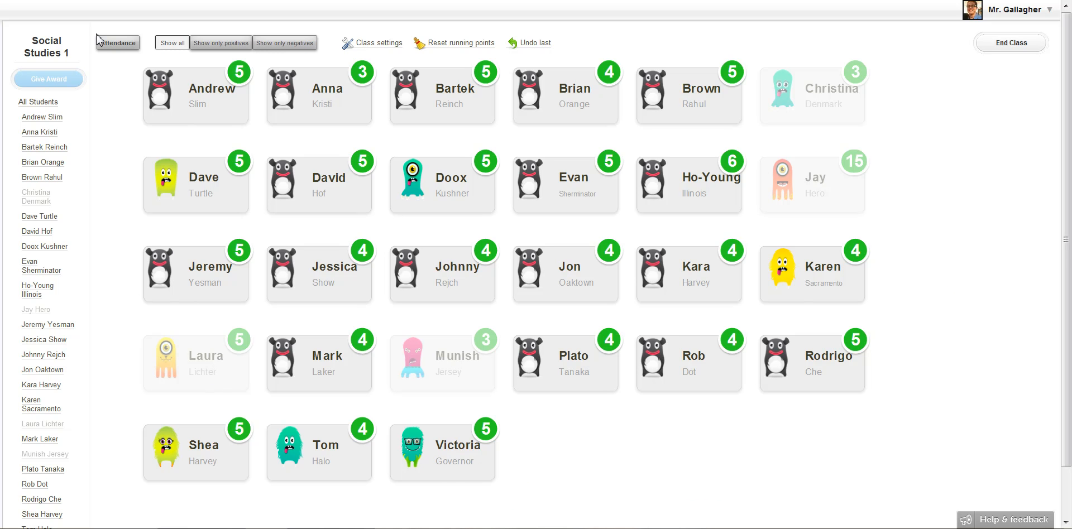
mouse_move(115, 112)
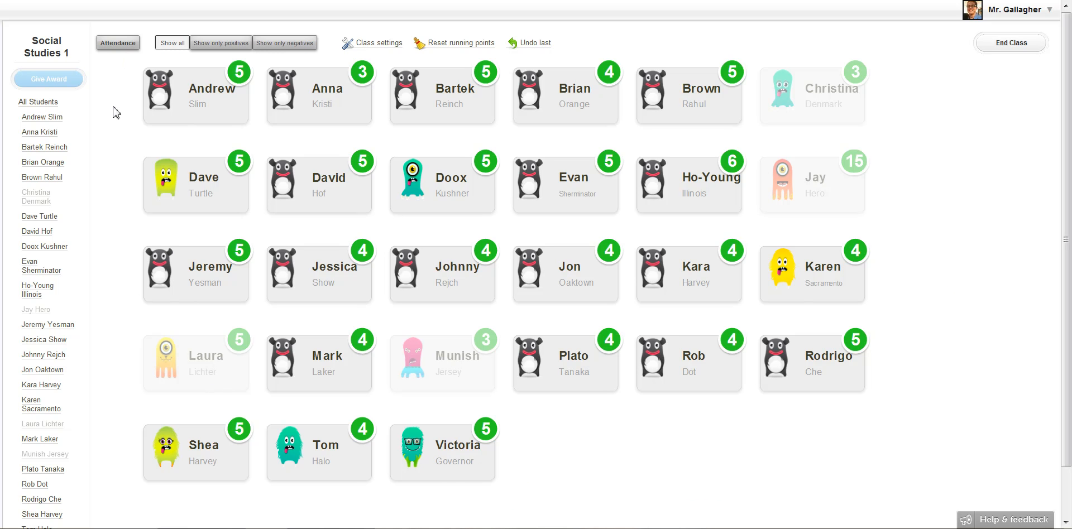
mouse_move(127, 52)
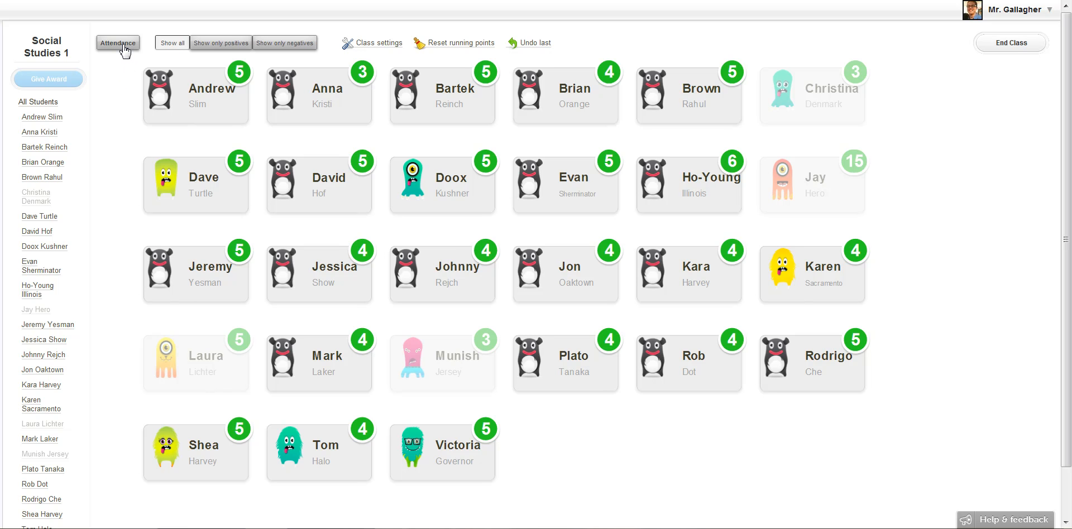
- Correct attendance so Munish is late and Laura present, leaving Christina and Jay absent
click(117, 42)
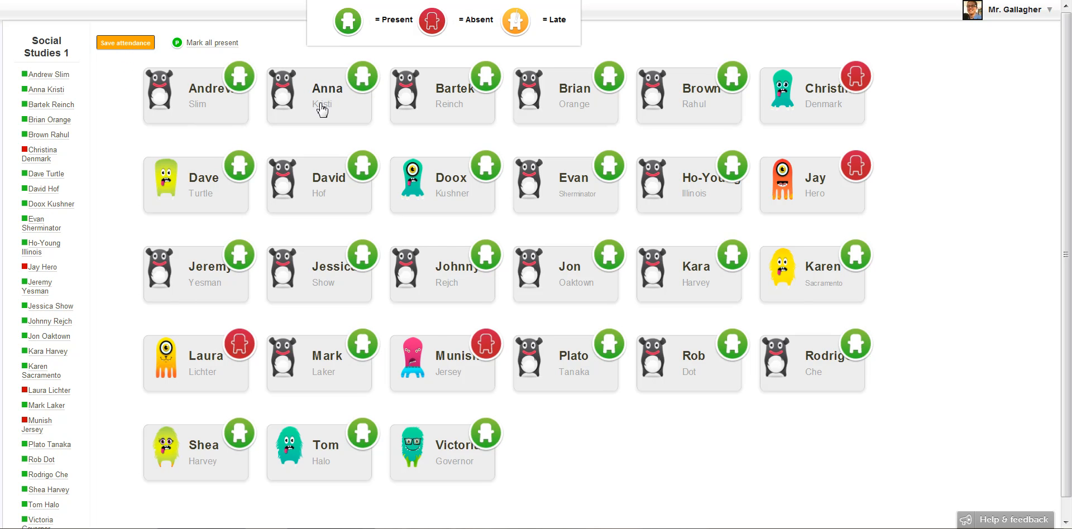
mouse_move(486, 375)
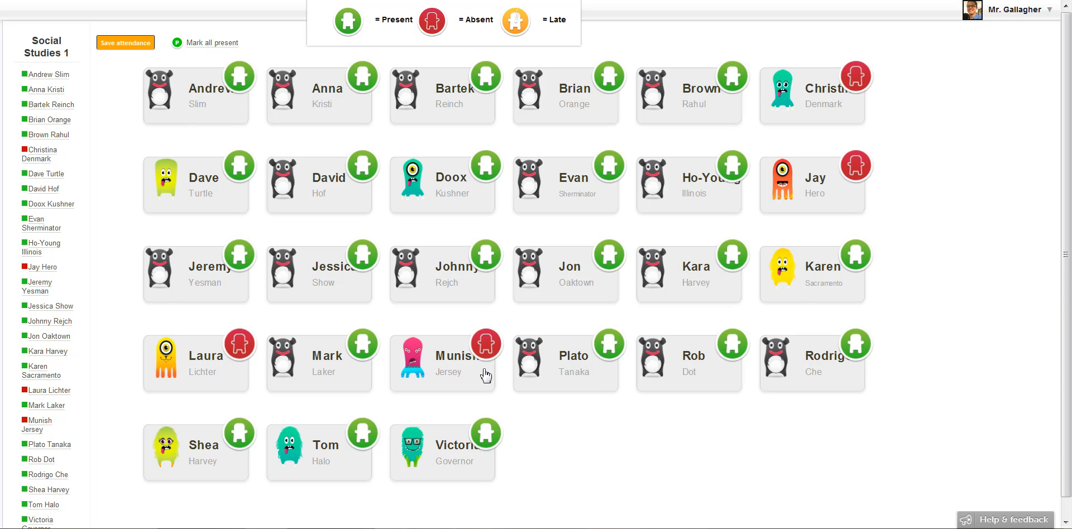
click(486, 343)
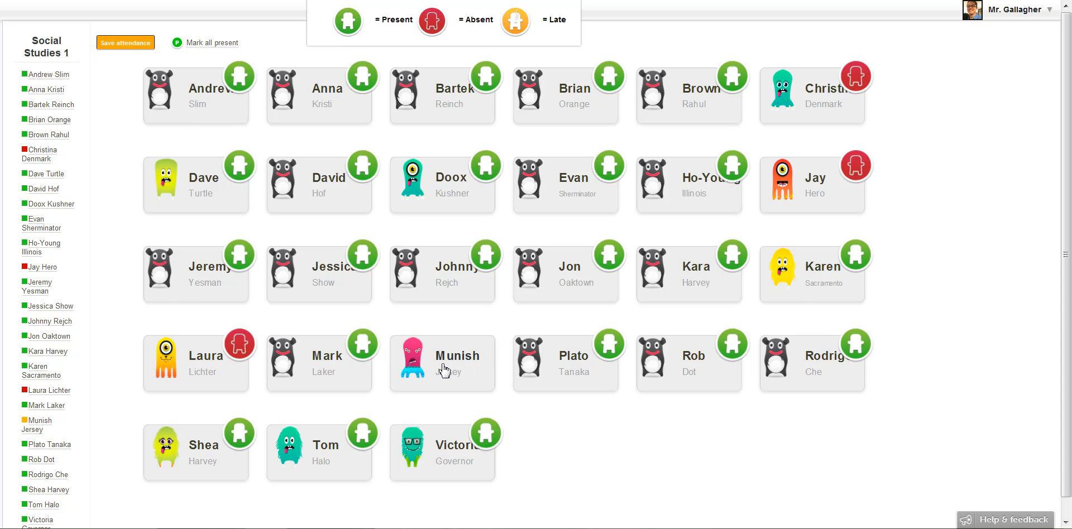
click(486, 342)
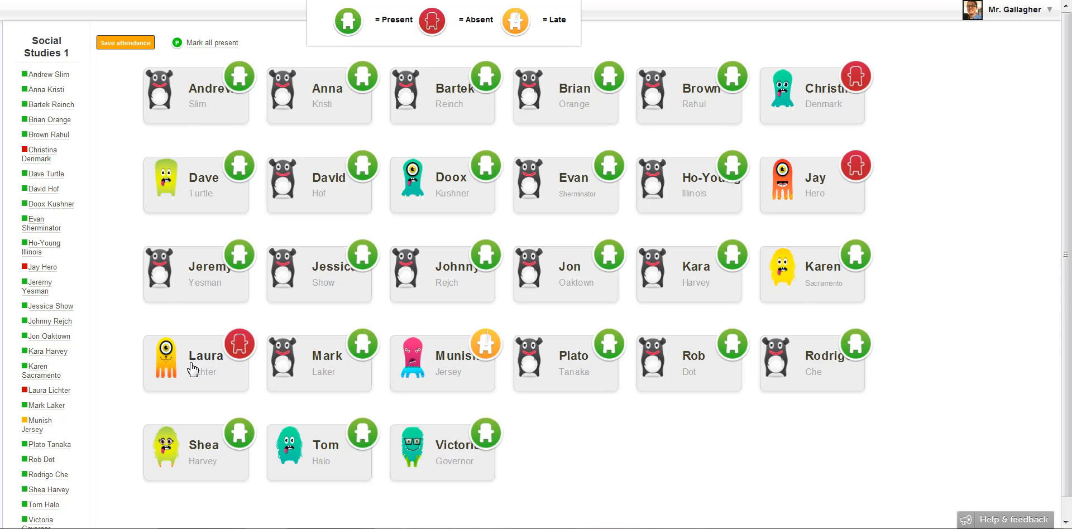
click(239, 343)
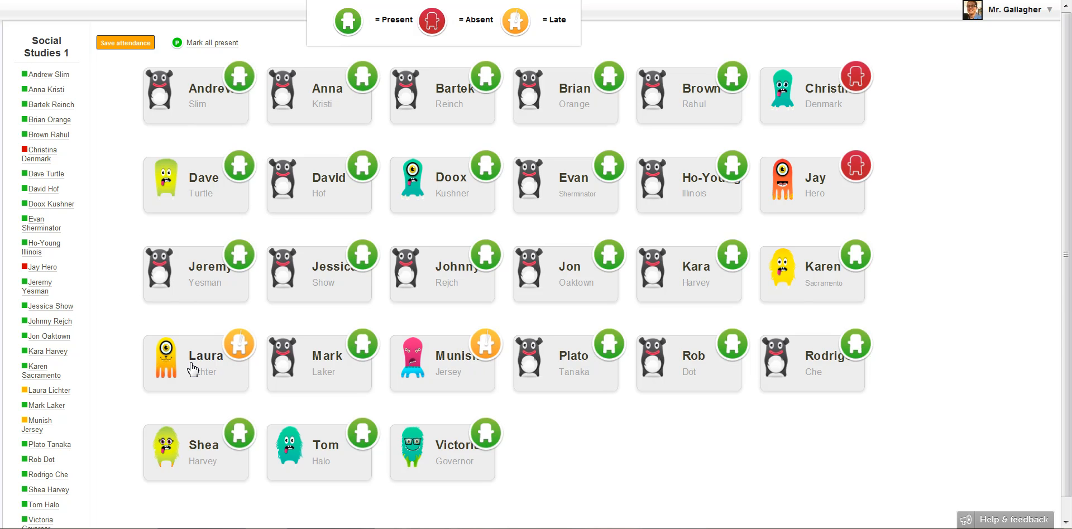
click(238, 343)
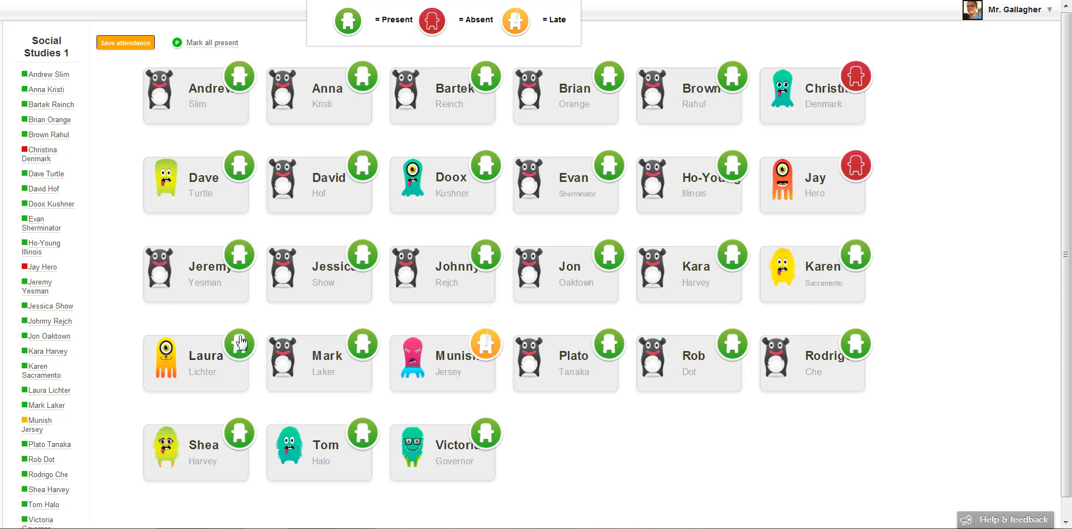